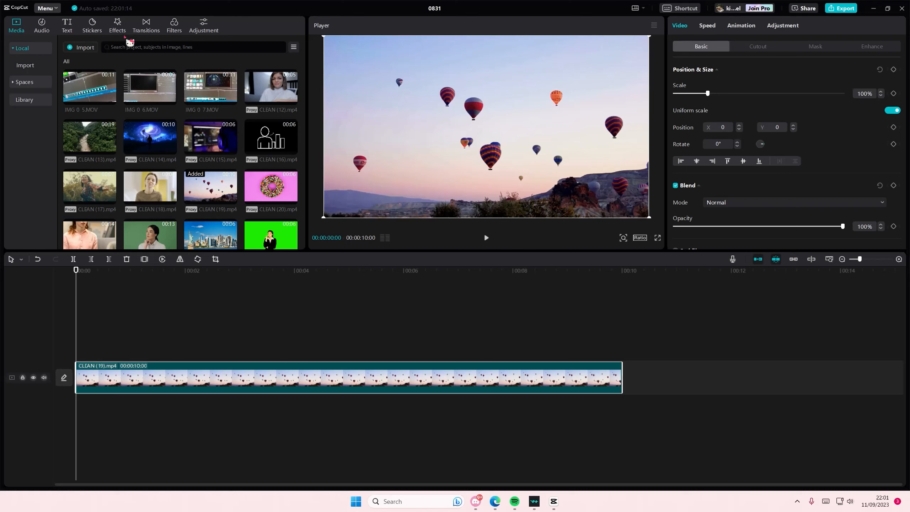
Open the filter library and select the hot-air-balloon clip on the timeline.
{"action": "left_click", "coordinate": [173, 26]}
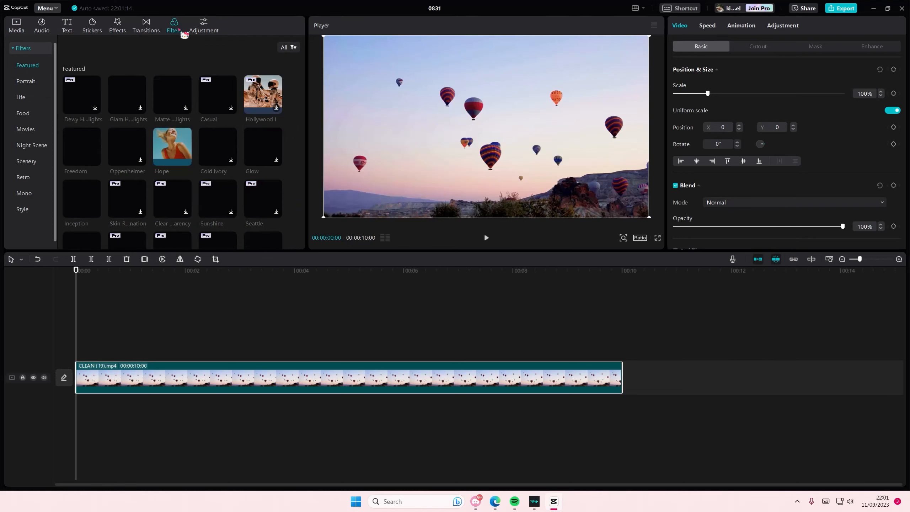
{"action": "left_click", "coordinate": [43, 377]}
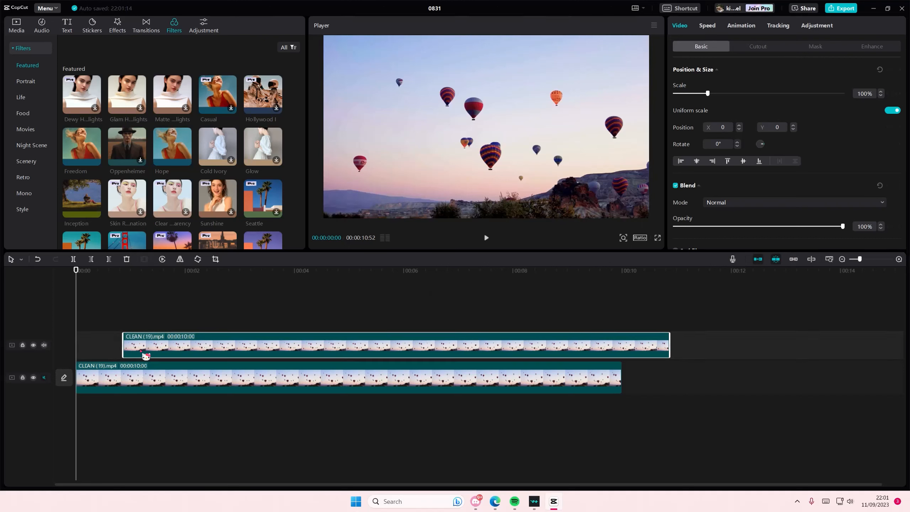
Browse the Retro and Mono filter categories and give the lower balloon clip a muted filter.
{"action": "scroll", "scroll_direction": "down", "scroll_amount": 3}
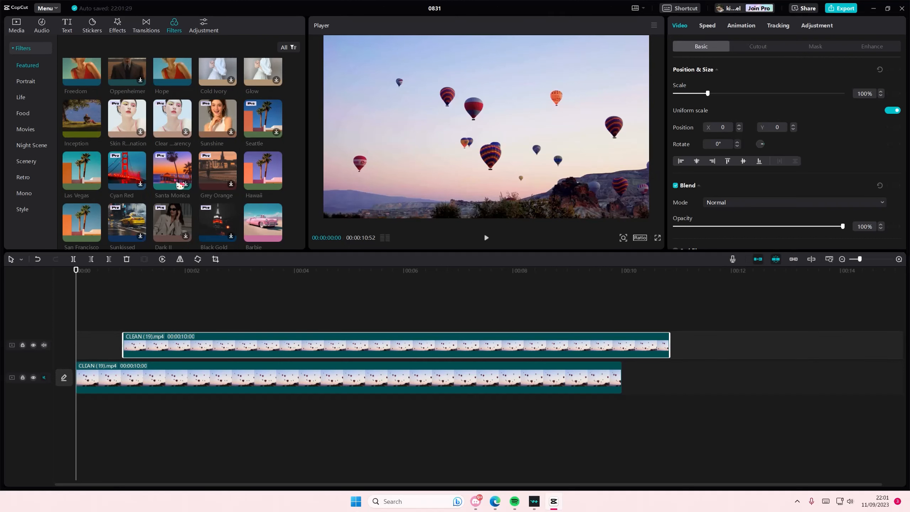
{"action": "left_click", "coordinate": [23, 177]}
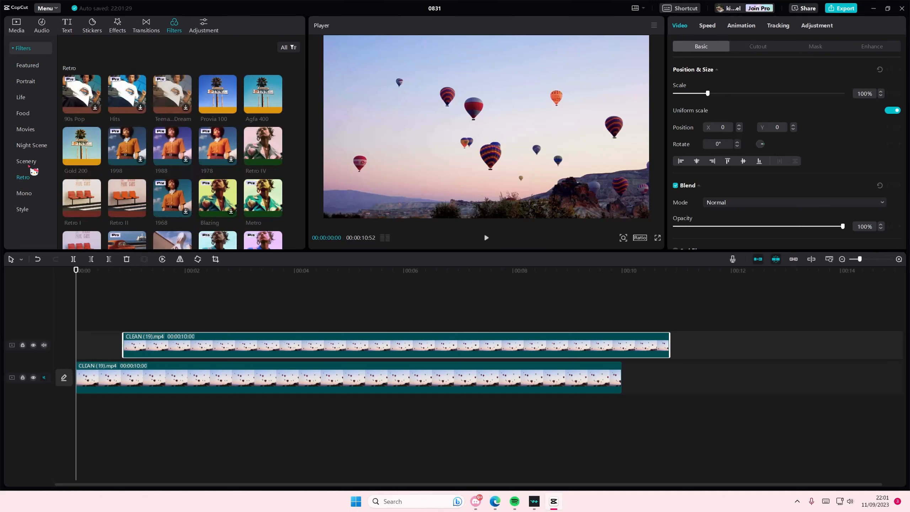
{"action": "left_click", "coordinate": [24, 195]}
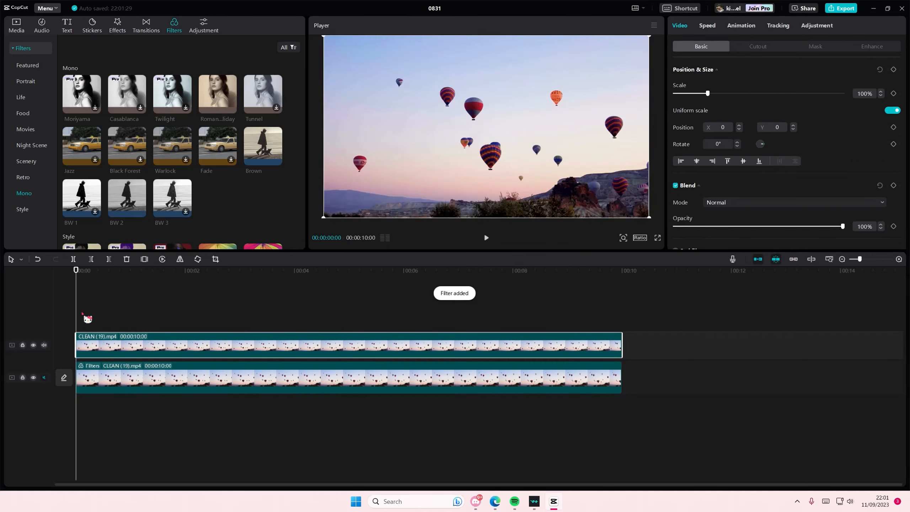
{"action": "scroll", "scroll_direction": "down", "scroll_amount": 3}
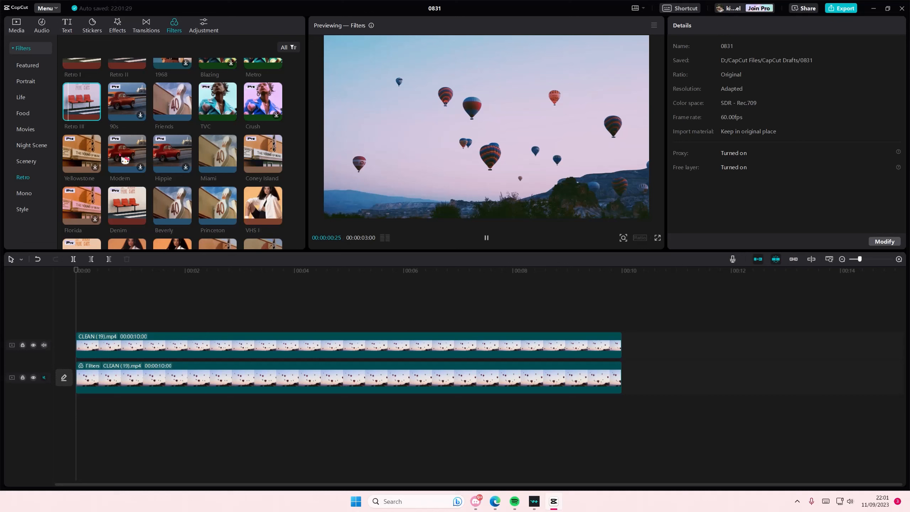
Apply Spring Chorus from the Scenery filters to the upper clip and open its colour adjustments.
{"action": "left_click", "coordinate": [172, 154]}
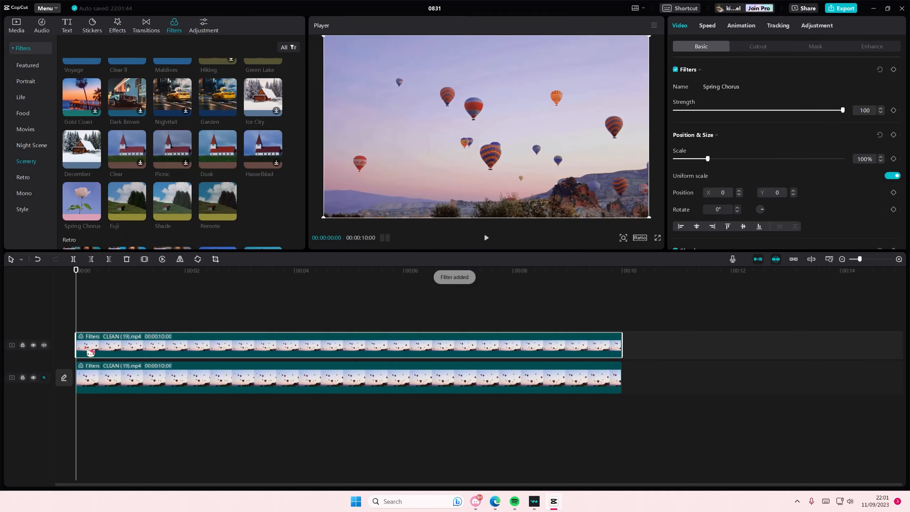
{"action": "left_click", "coordinate": [816, 25]}
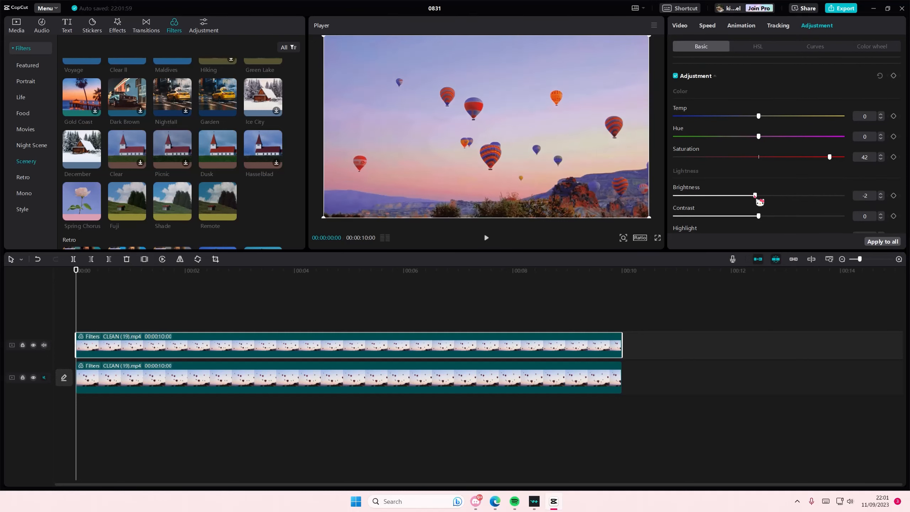
Lower the upper clip's brightness slightly, then bring up its Blend Opacity settings.
{"action": "left_click_drag", "start_coordinate": [758, 216], "coordinate": [791, 216]}
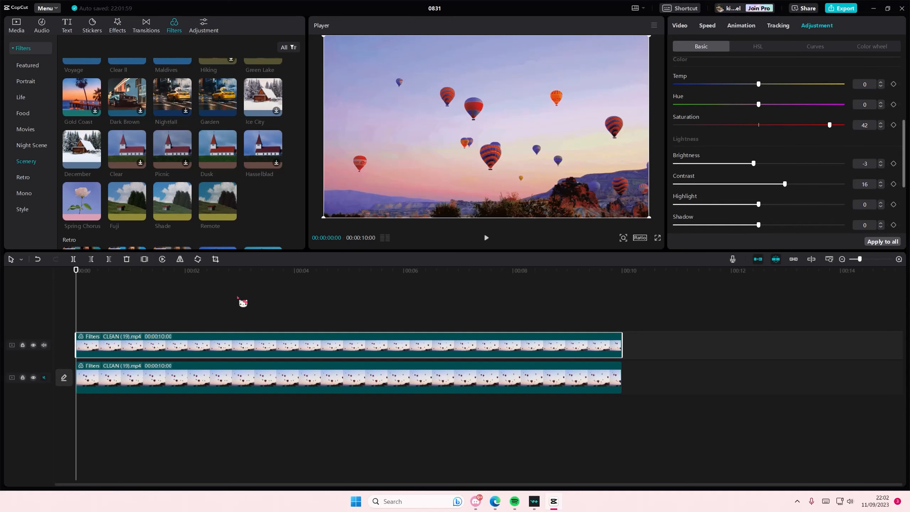
{"action": "left_click", "coordinate": [679, 25]}
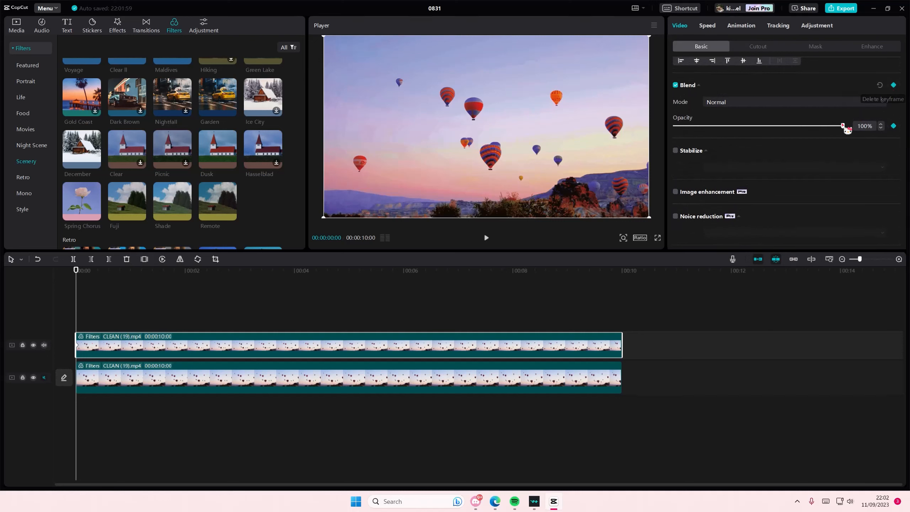
Set the upper clip's starting opacity keyframe to 0% and play back to preview the fade.
{"action": "left_click_drag", "start_coordinate": [843, 126], "coordinate": [674, 125]}
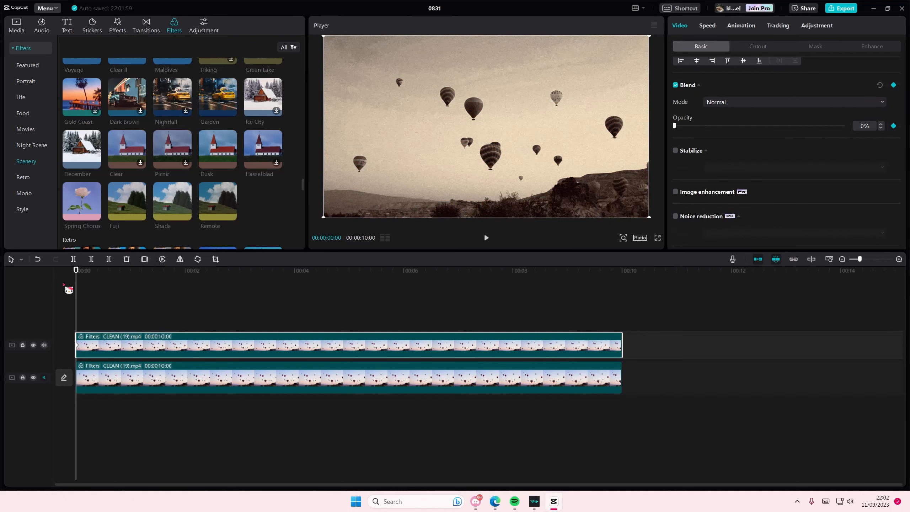
{"action": "left_click", "coordinate": [485, 238]}
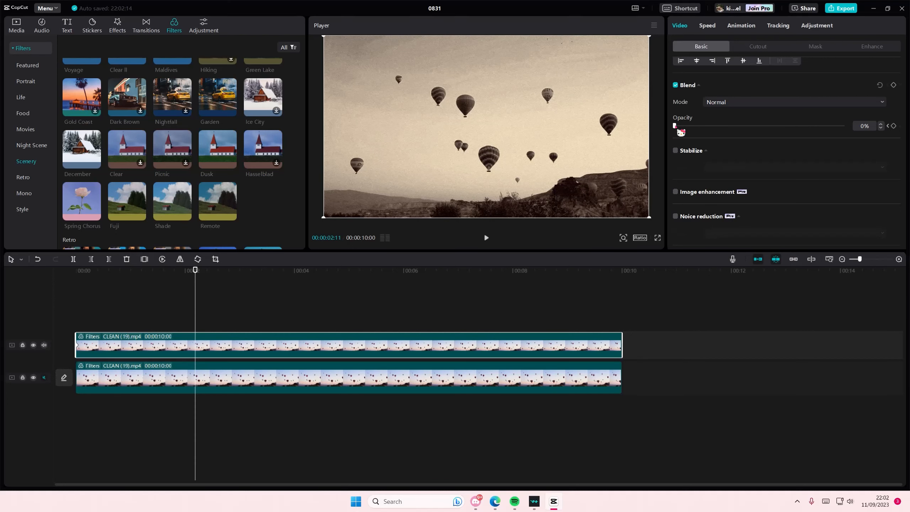
{"action": "left_click", "coordinate": [146, 269]}
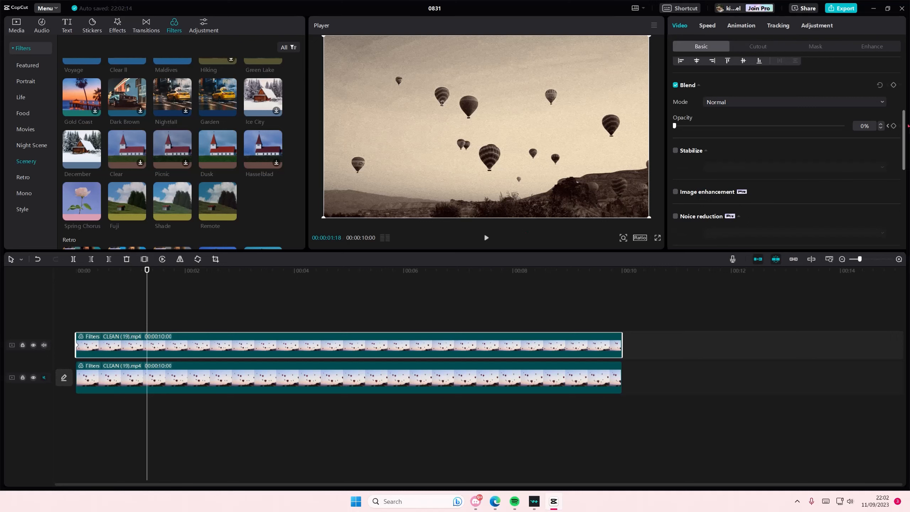
{"action": "left_click", "coordinate": [485, 238]}
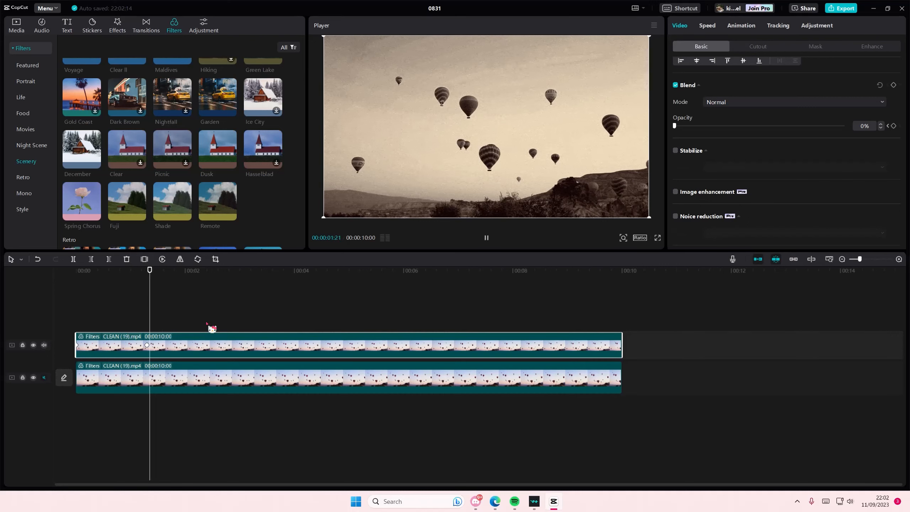
{"action": "left_click_drag", "start_coordinate": [675, 125], "coordinate": [836, 125]}
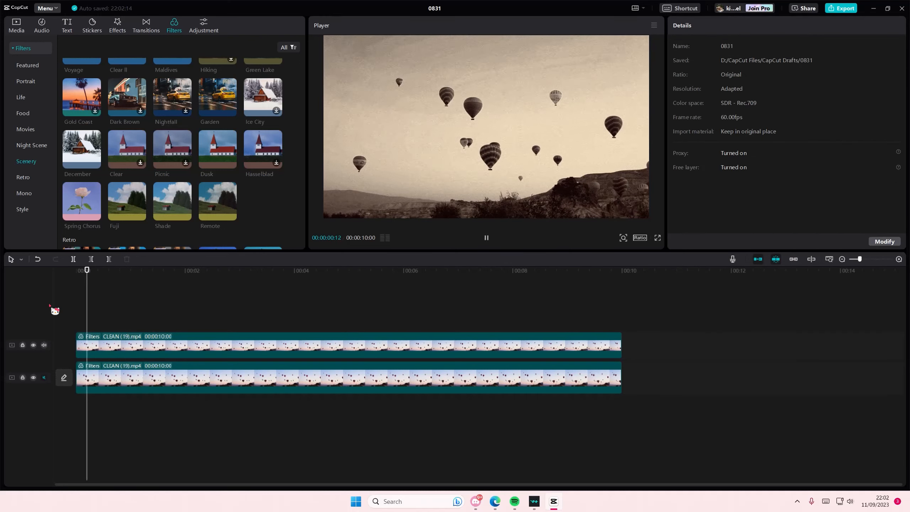
{"action": "left_click", "coordinate": [196, 269]}
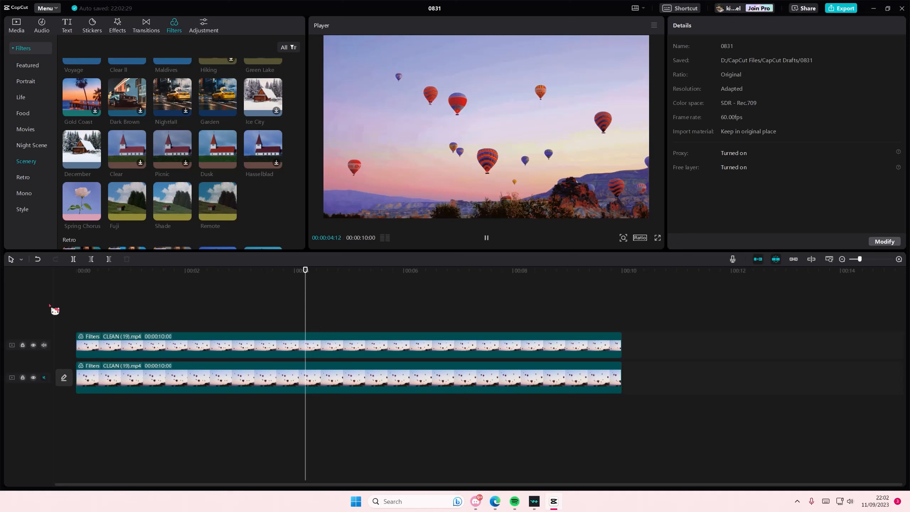
{"action": "left_click_drag", "start_coordinate": [305, 270], "coordinate": [180, 269]}
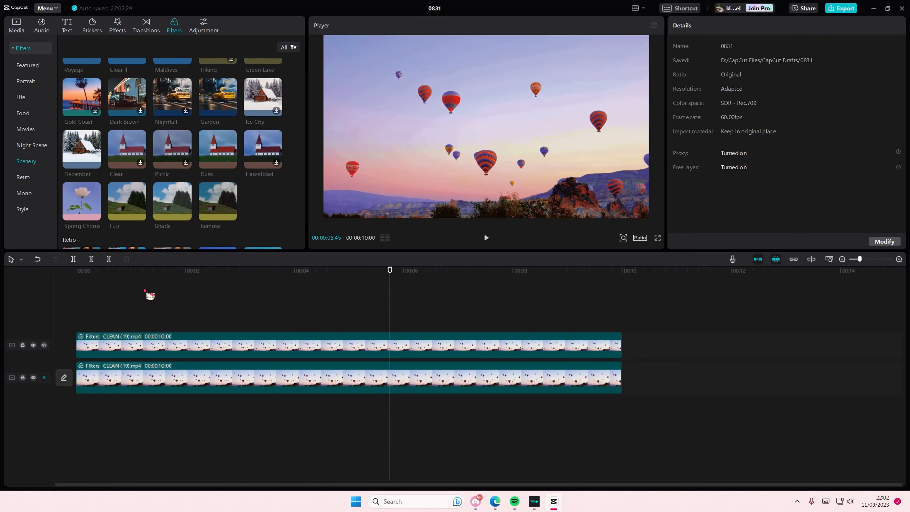
{"action": "mouse_move", "coordinate": [161, 299]}
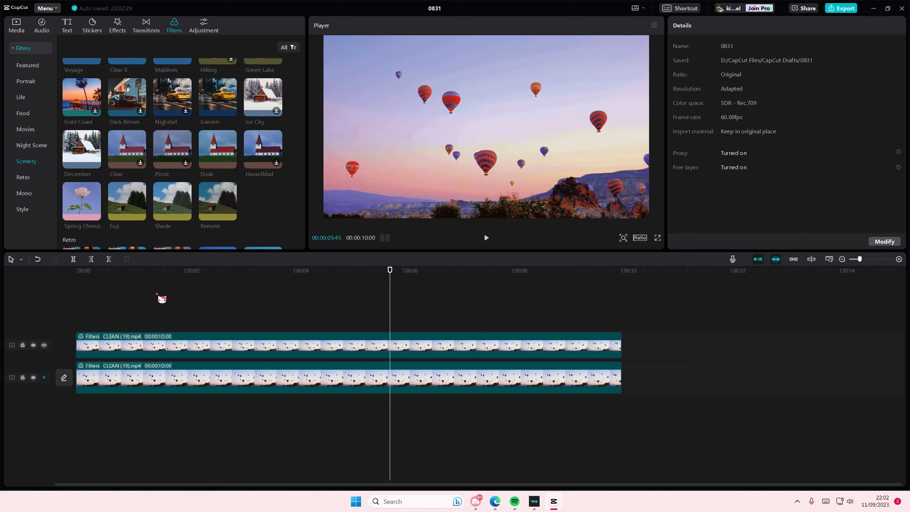